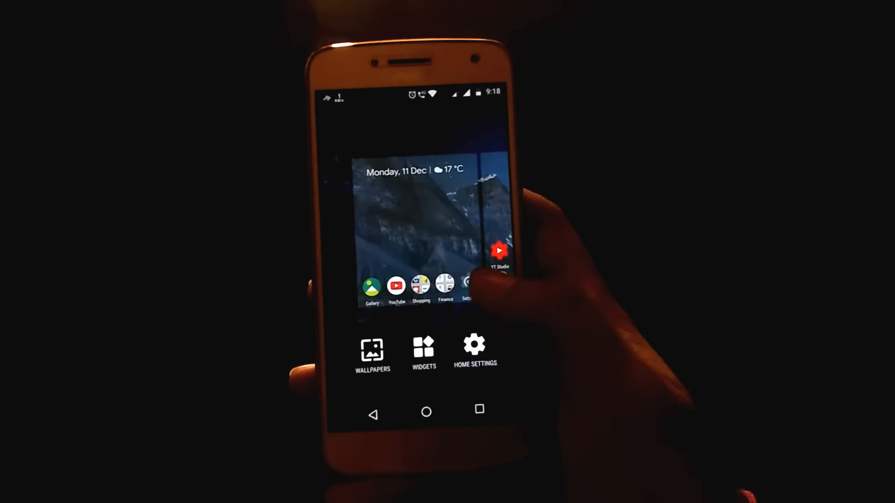
Set the plain purple wallpaper on the home screen in place of the mountain photo.
left_click(372, 348)
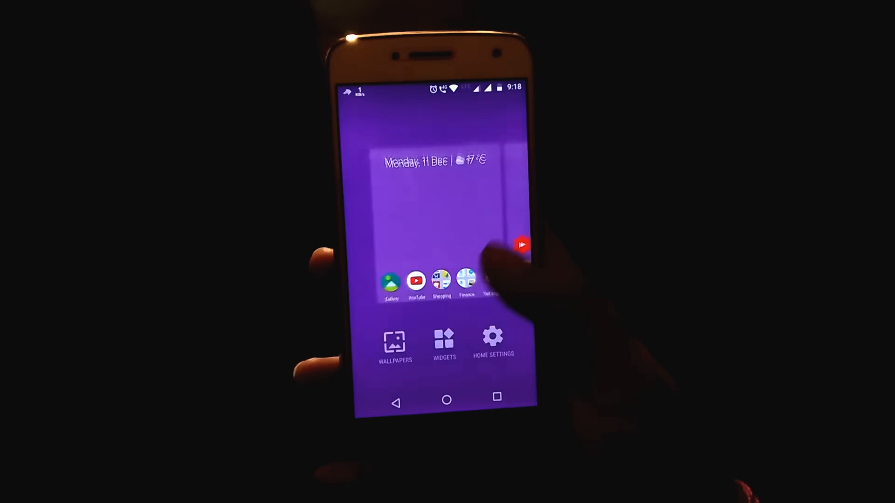
Launch the Moto Display APK installer from the file manager.
left_click(394, 344)
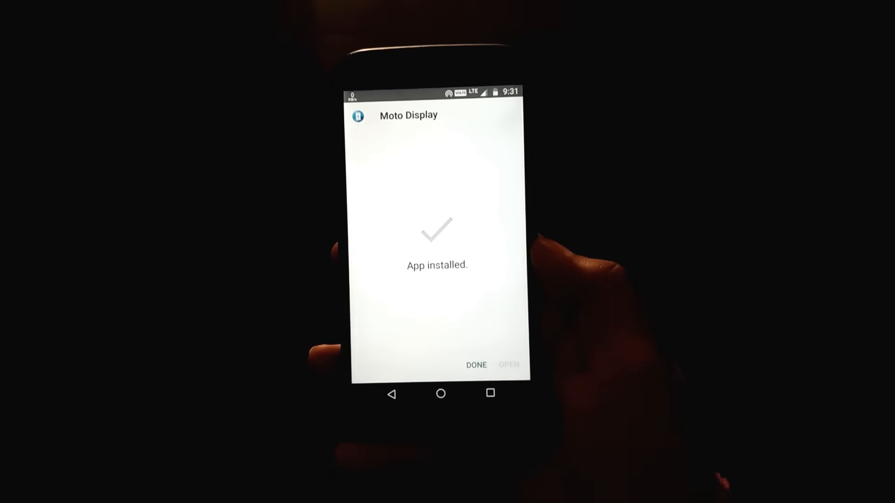
Dismiss the installer with DONE once Moto Display reports 'App installed'.
left_click(476, 365)
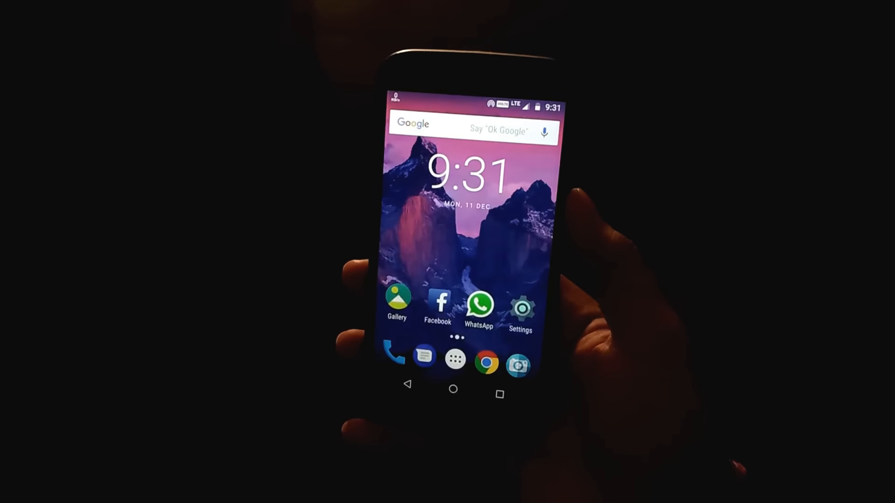